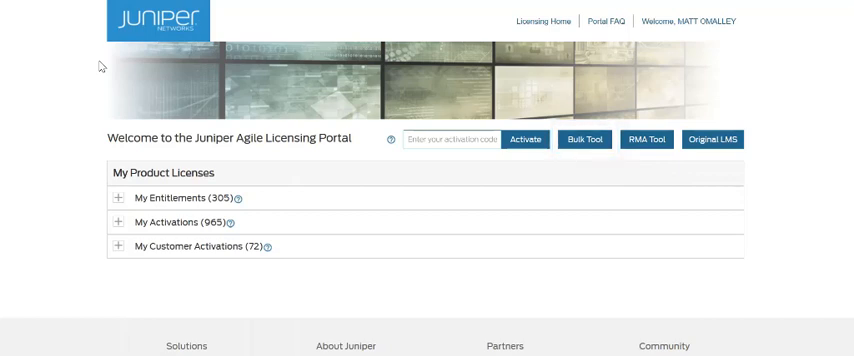
pyautogui.moveTo(588, 110)
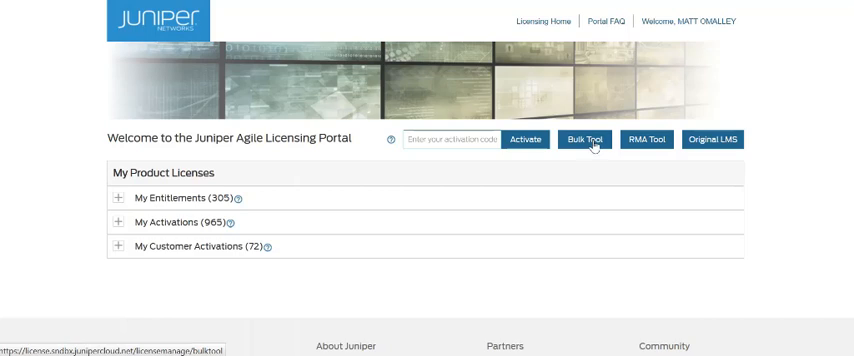
# Open the Bulk Tool hardware activation page and scroll through Steps 1, 2 and 3.
pyautogui.click(584, 139)
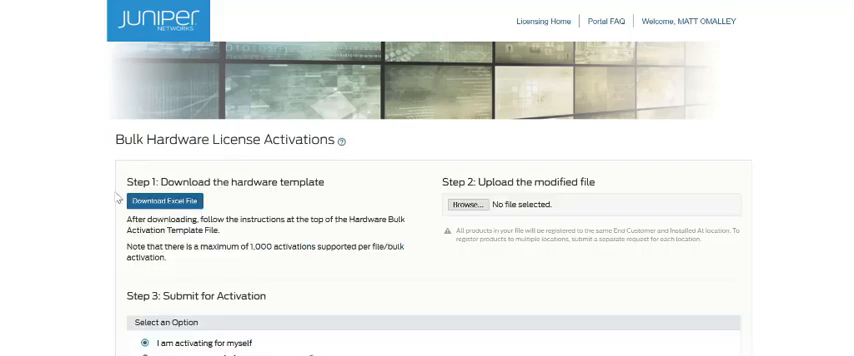
pyautogui.scroll(-3)
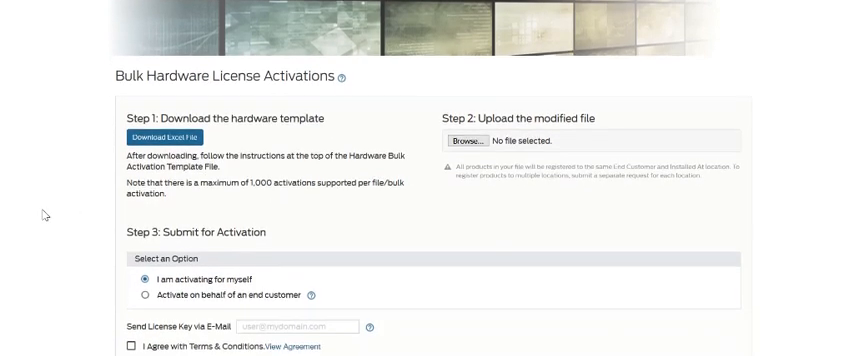
pyautogui.scroll(-3)
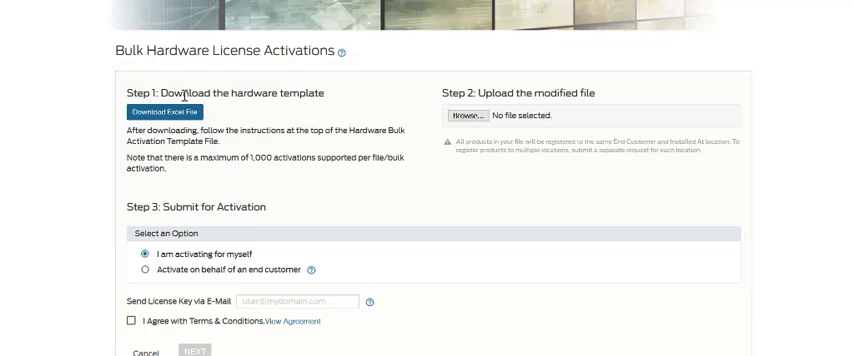
# Download the hardware activation Excel template and open it with Microsoft Excel.
pyautogui.click(163, 111)
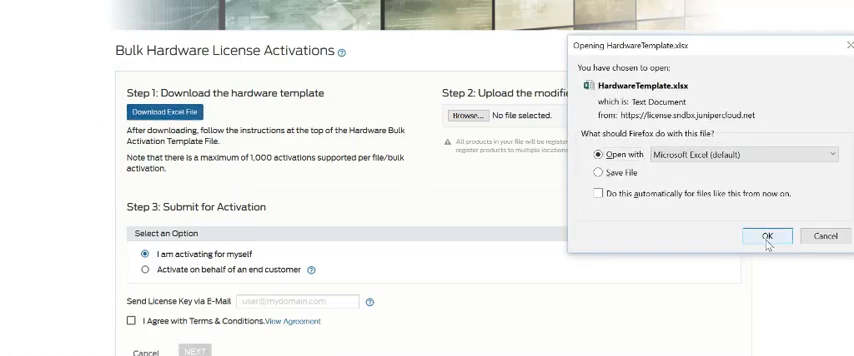
pyautogui.click(765, 235)
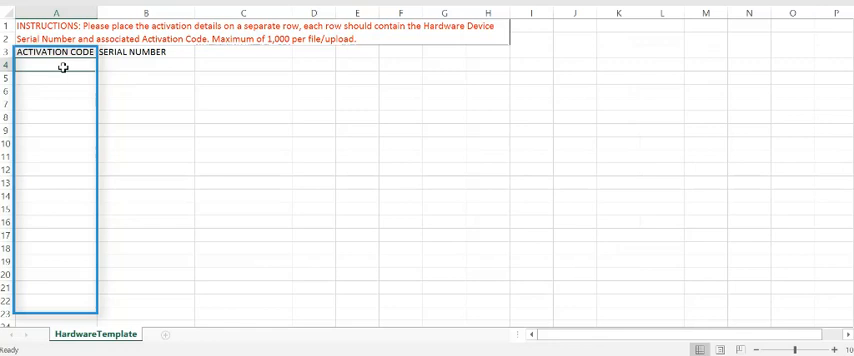
# Select the first ACTIVATION CODE cell in HardwareTemplate to review the columns.
pyautogui.click(145, 64)
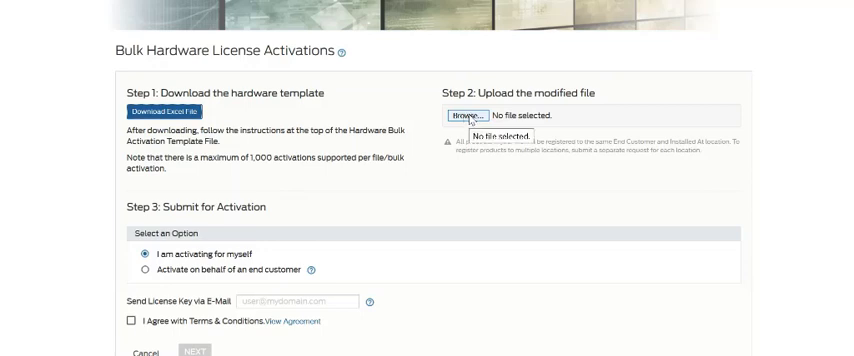
# Attach HWBulkDemo_061417.xlsx from Documents as the upload file.
pyautogui.click(462, 114)
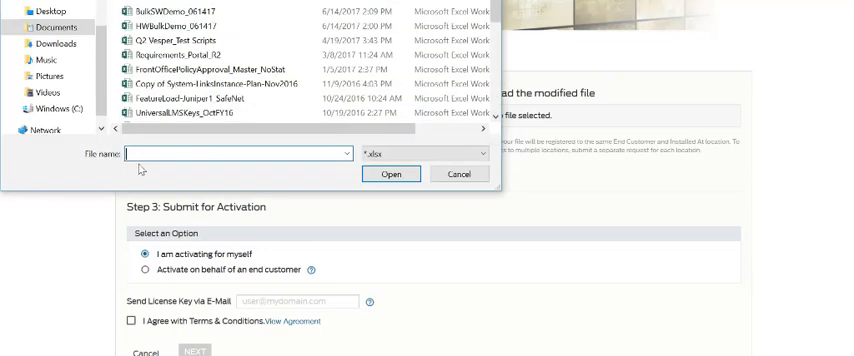
pyautogui.click(200, 19)
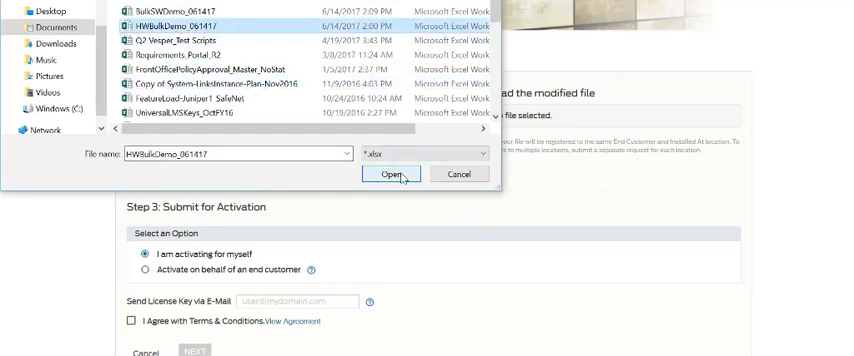
pyautogui.click(389, 174)
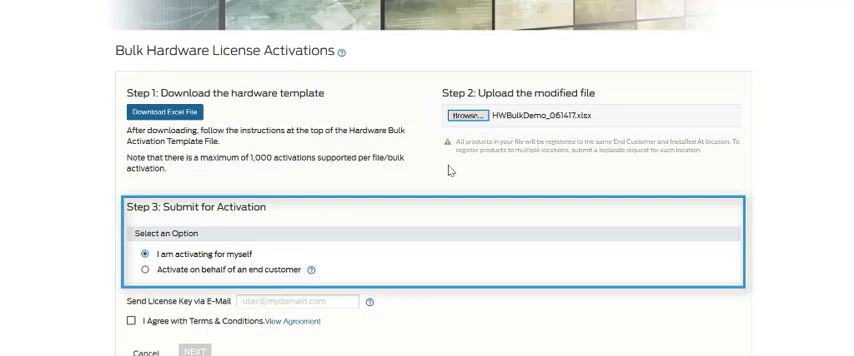
# Enter the license-key delivery e-mail, agree to the Terms & Conditions, and continue.
pyautogui.scroll(-3)
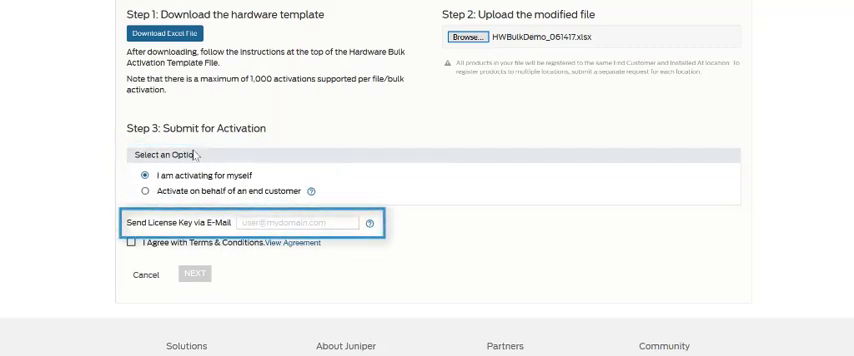
pyautogui.write('811')
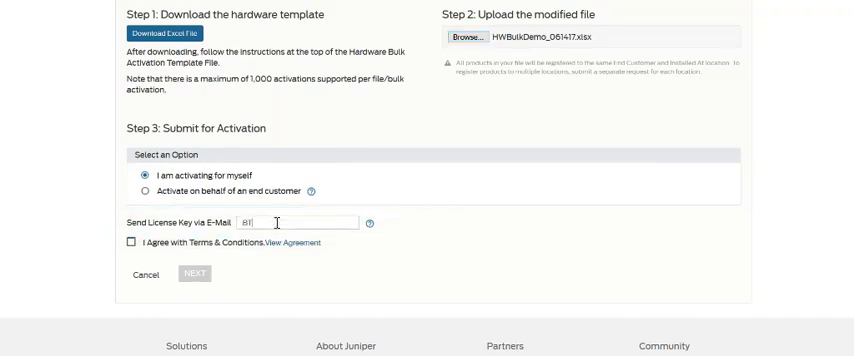
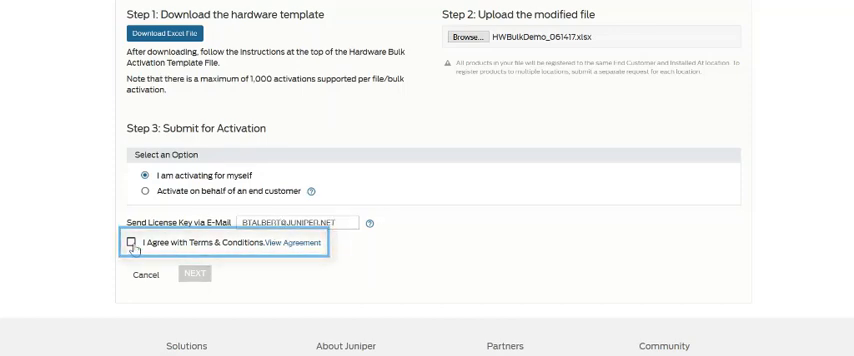
pyautogui.click(131, 243)
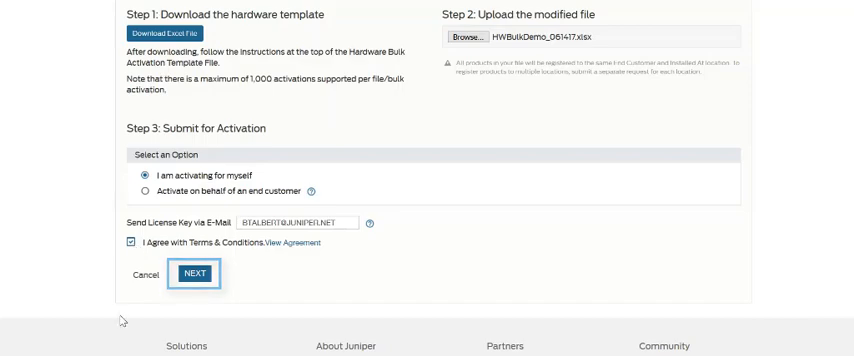
pyautogui.click(194, 273)
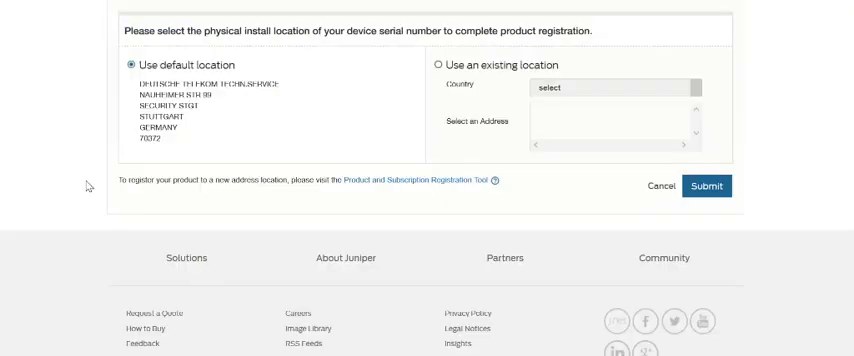
# Use an existing install location: country CANADA, the Bell Canada address in Saint John.
pyautogui.scroll(3)
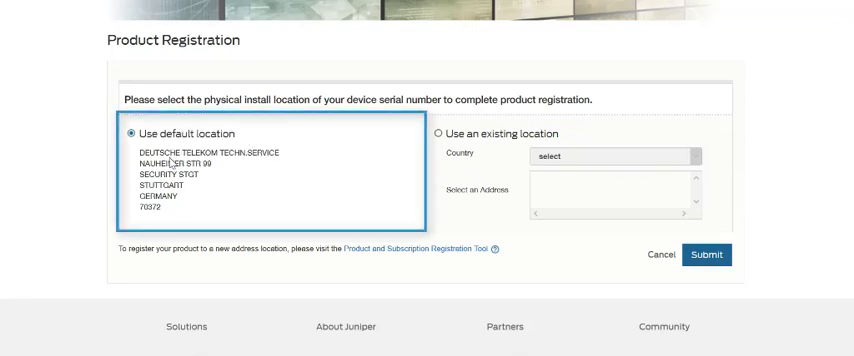
pyautogui.moveTo(320, 135)
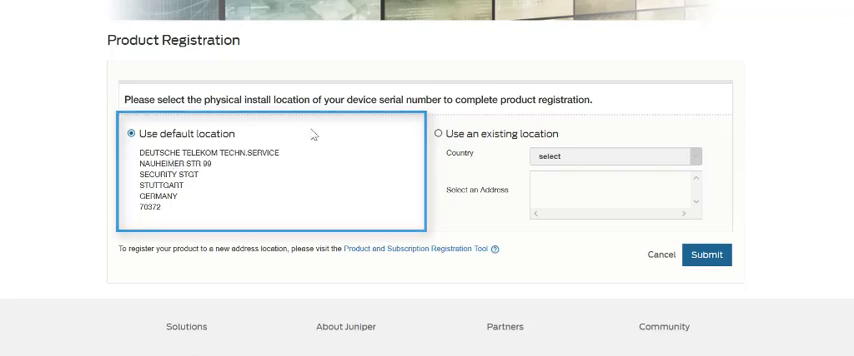
pyautogui.click(437, 134)
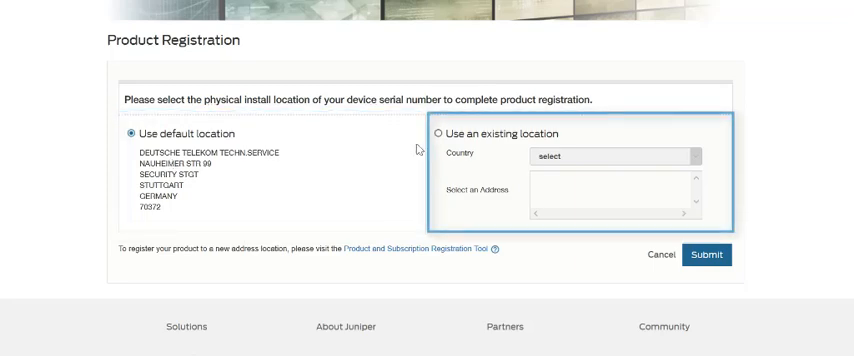
pyautogui.click(437, 134)
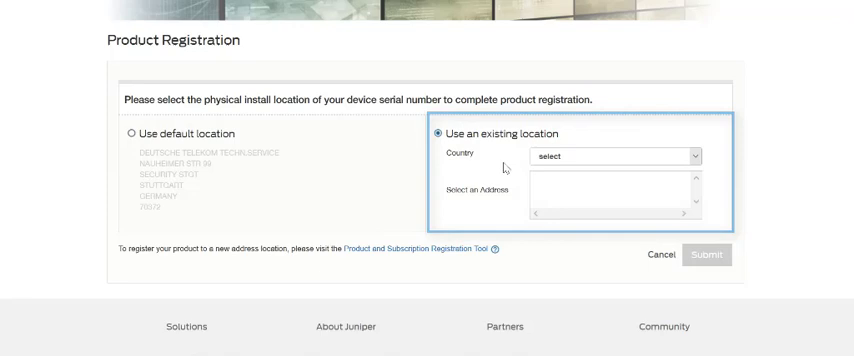
pyautogui.click(615, 154)
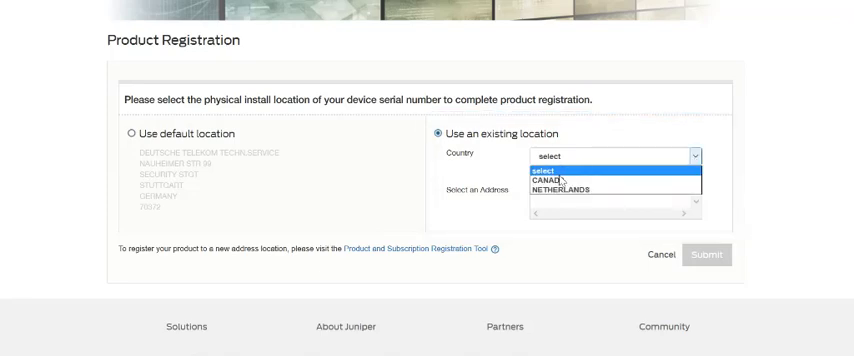
pyautogui.click(545, 177)
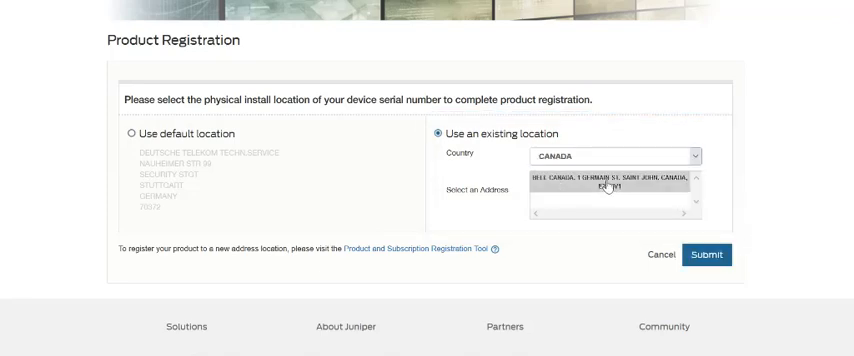
pyautogui.click(711, 255)
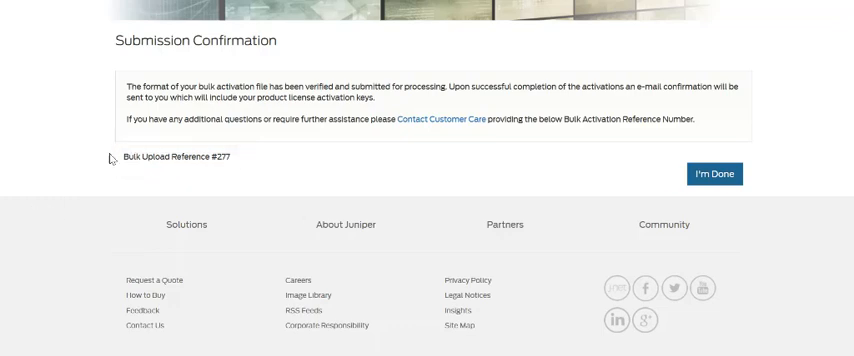
pyautogui.moveTo(133, 157)
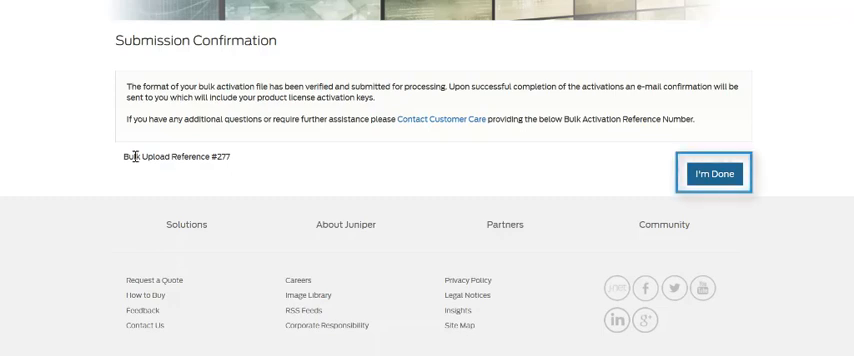
# Leave the Bulk Upload Reference #277 confirmation page with I'm Done.
pyautogui.click(714, 173)
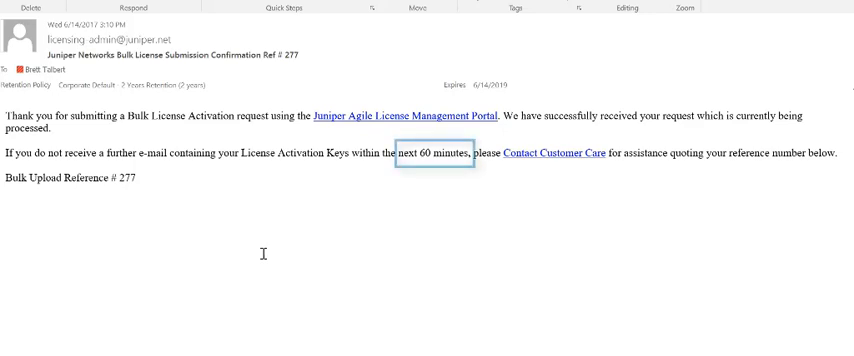
pyautogui.moveTo(188, 195)
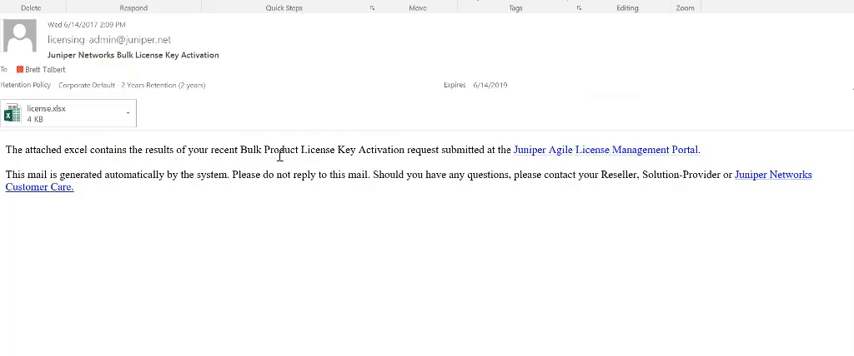
# Open the license.xlsx attachment from the Bulk License Key Activation email.
pyautogui.doubleClick(60, 112)
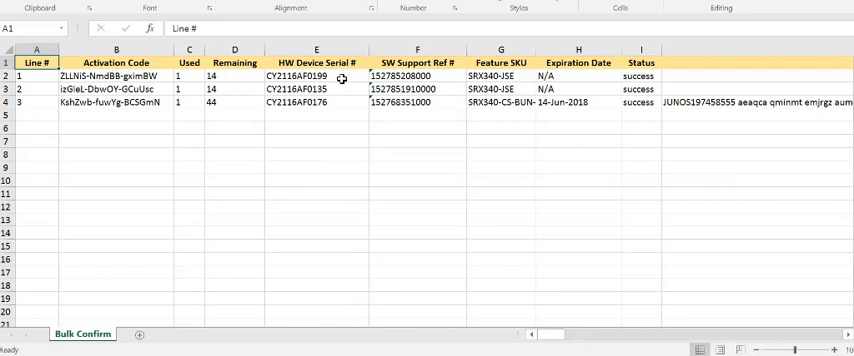
pyautogui.click(500, 75)
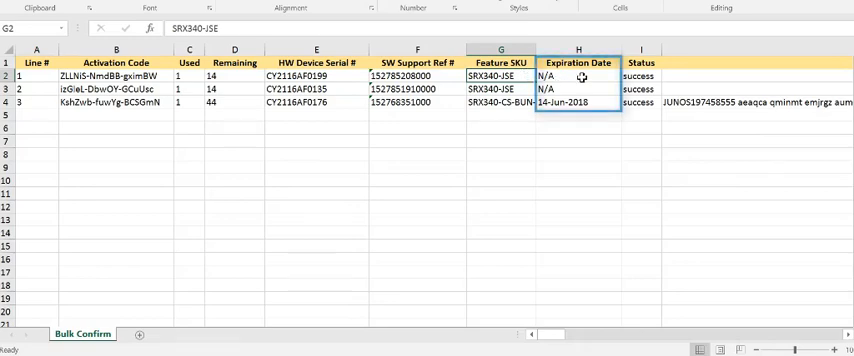
pyautogui.click(577, 75)
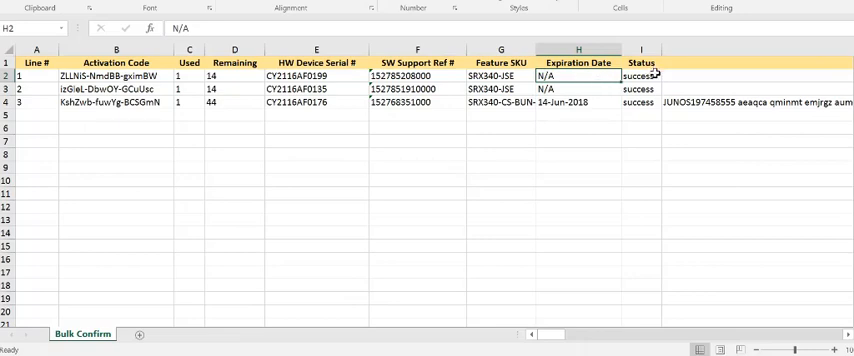
pyautogui.click(640, 76)
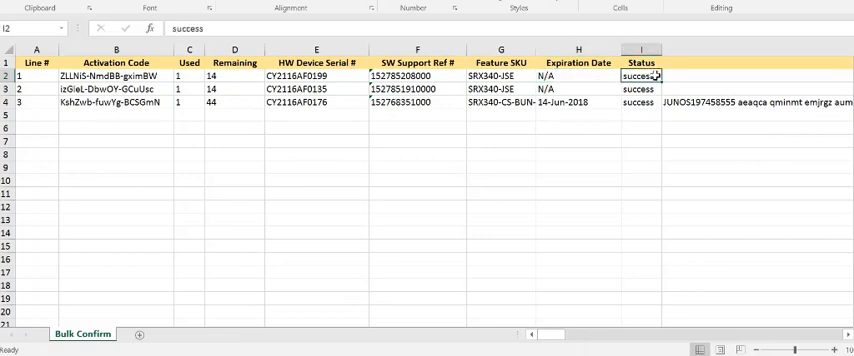